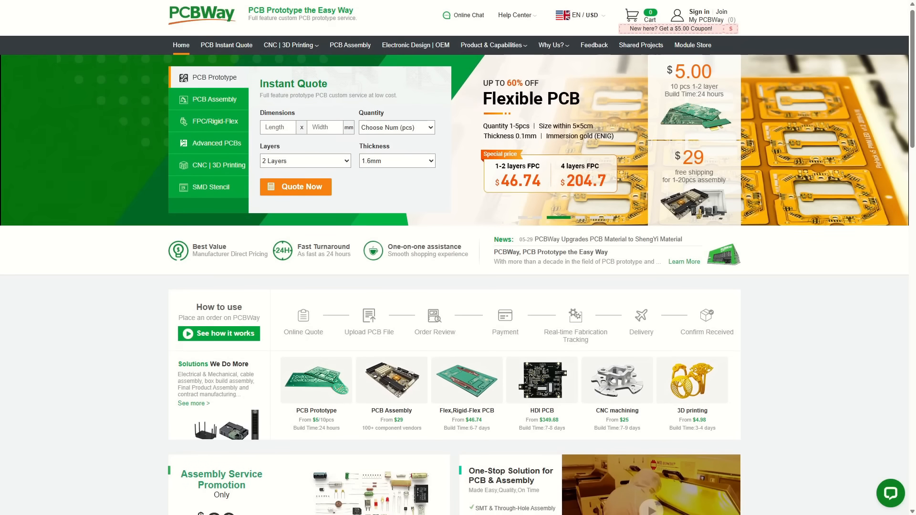
scroll(down, 3)
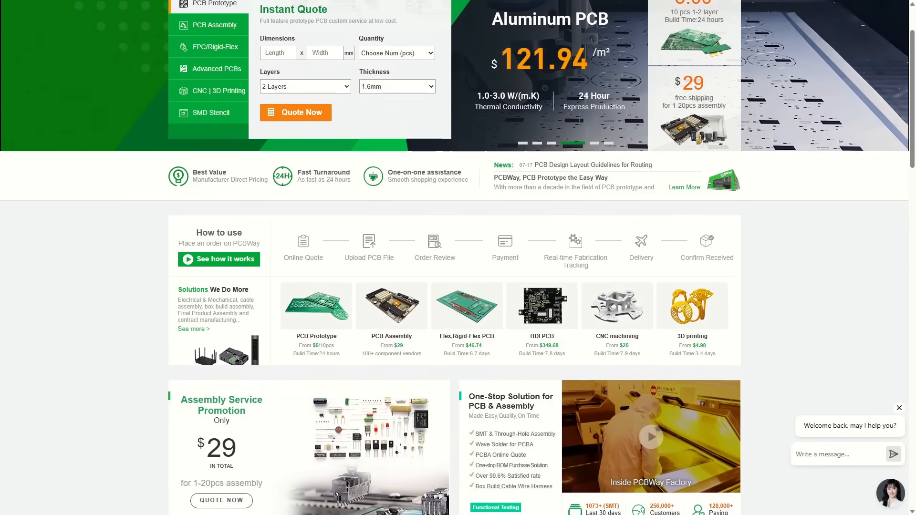
scroll(down, 3)
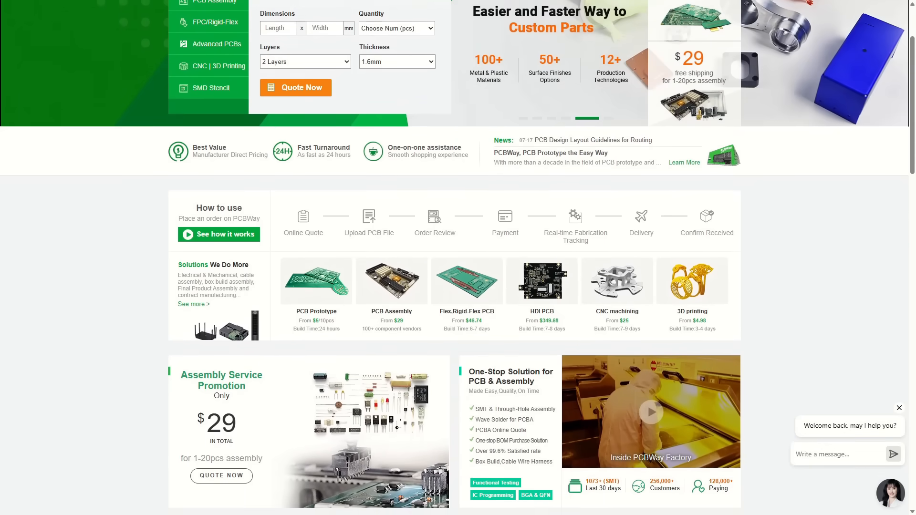
scroll(down, 3)
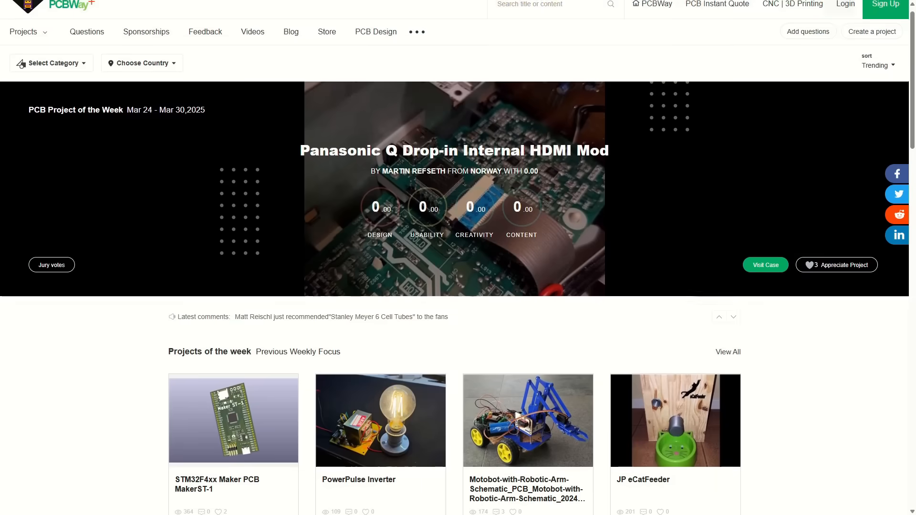
scroll(down, 3)
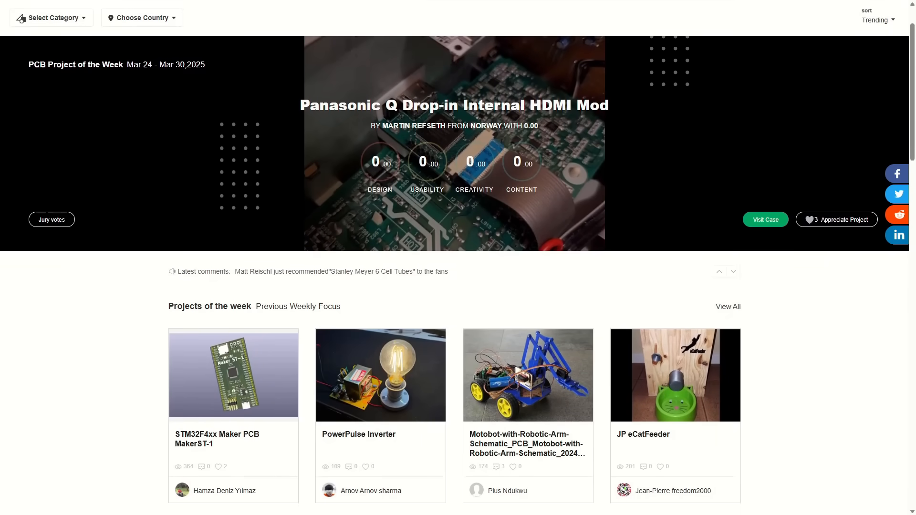